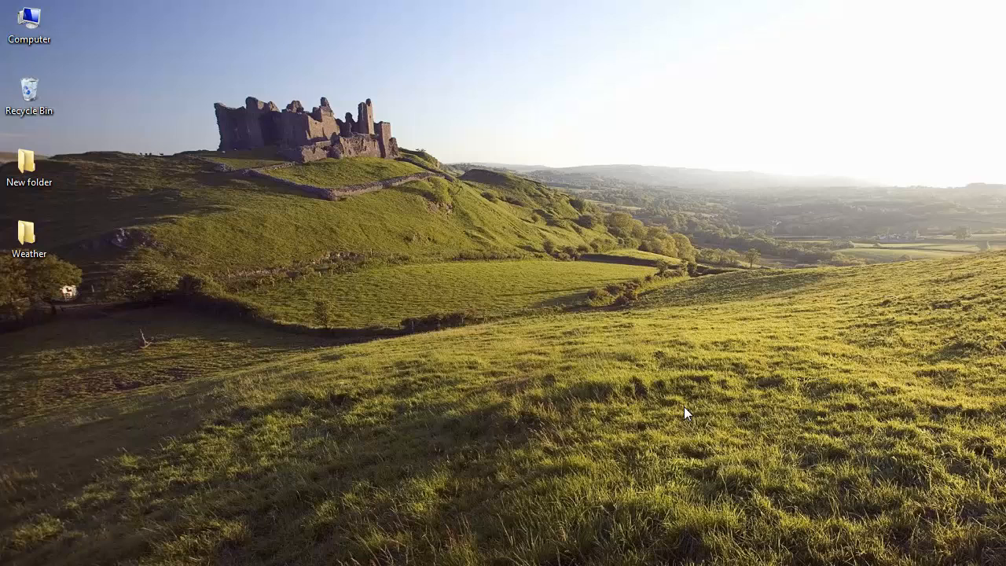
mouse_move(683, 419)
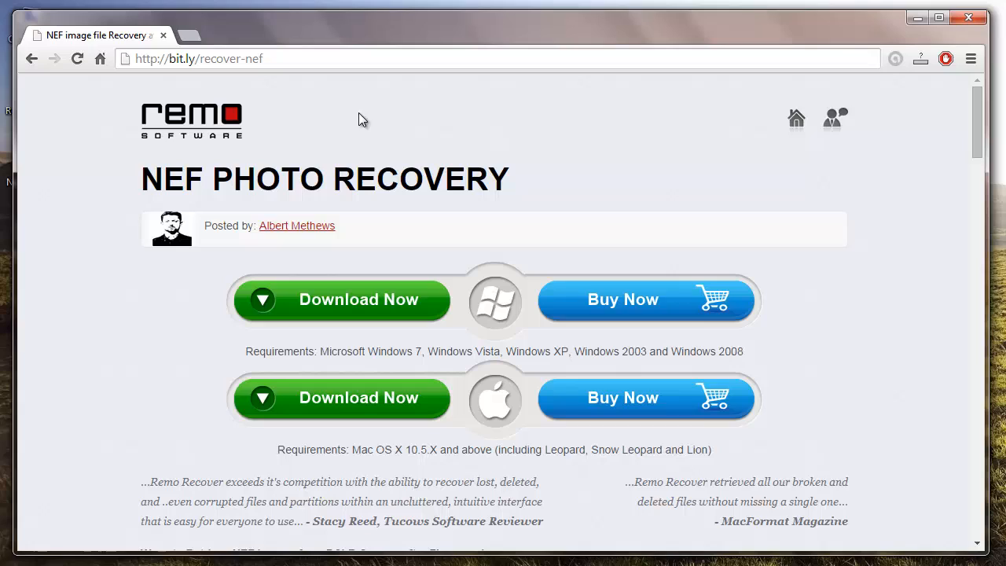
mouse_move(317, 57)
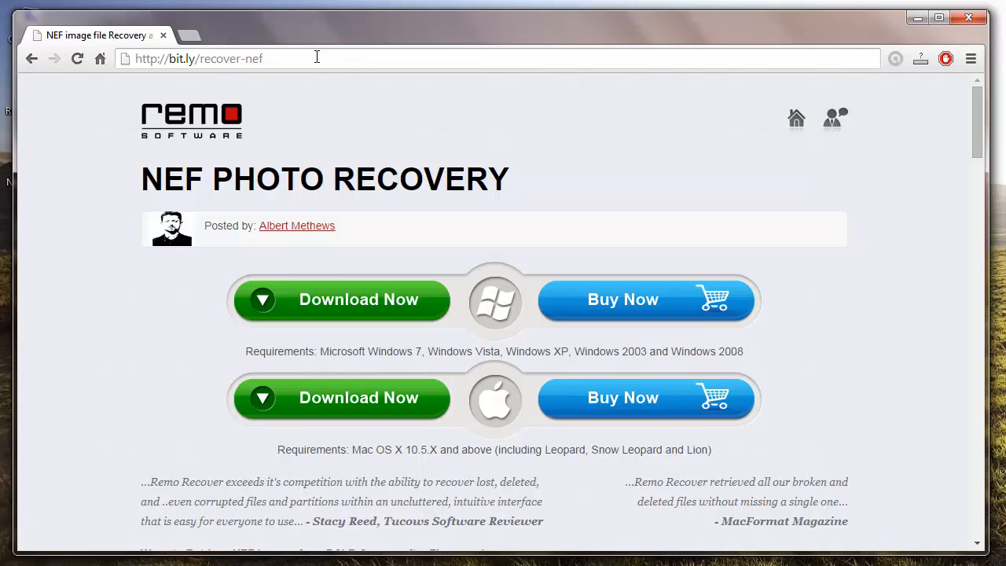
mouse_move(318, 302)
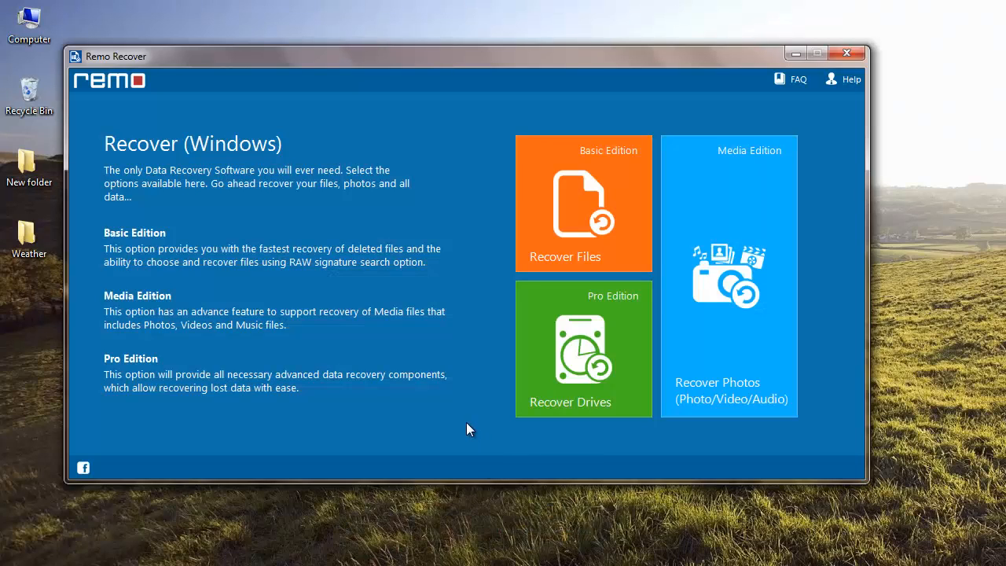
mouse_move(467, 421)
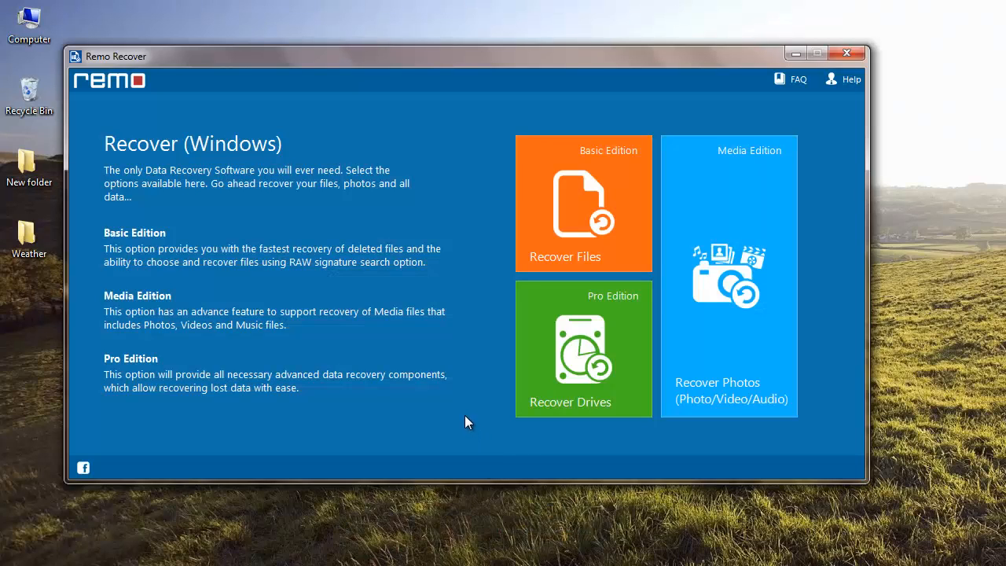
mouse_move(616, 259)
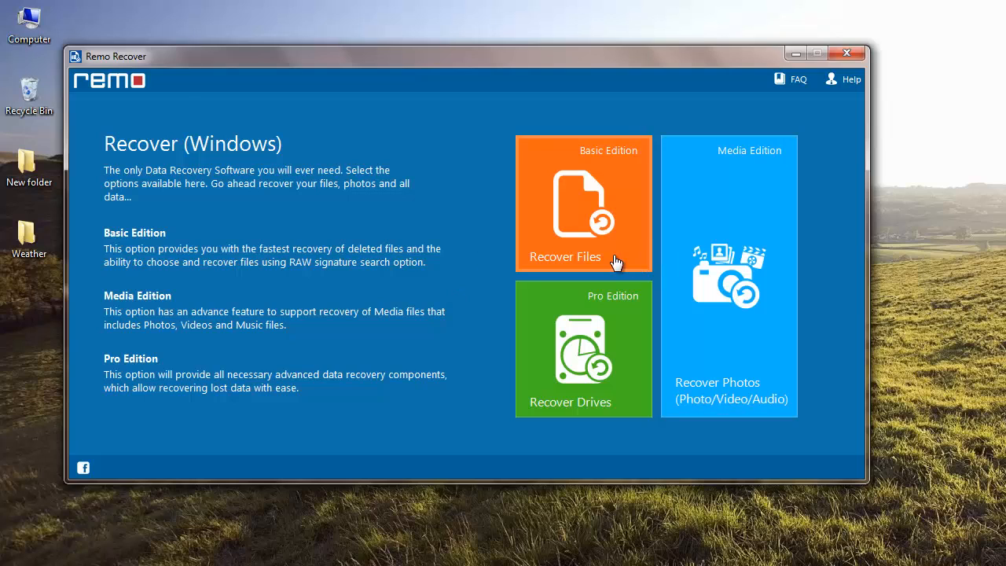
mouse_move(758, 393)
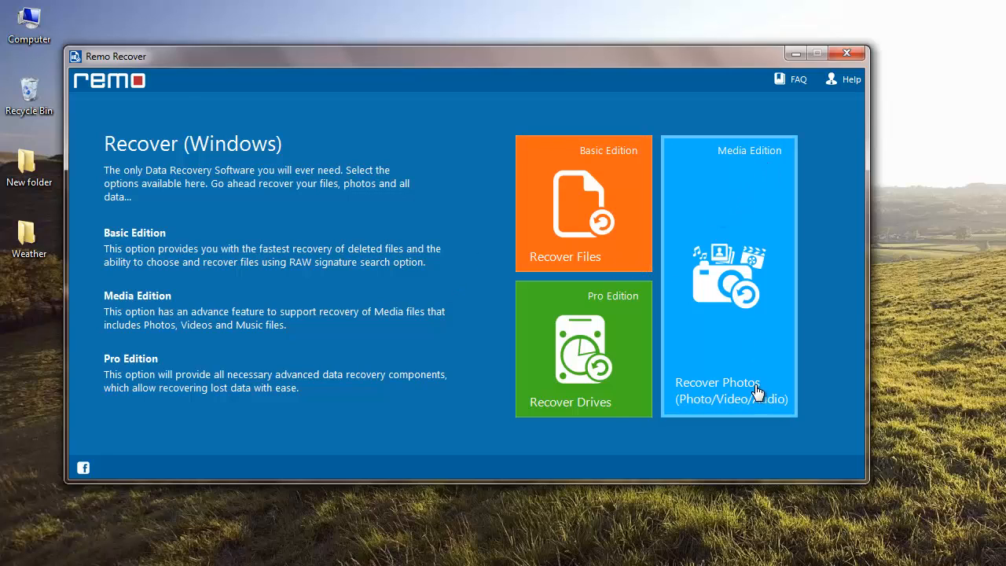
mouse_move(618, 245)
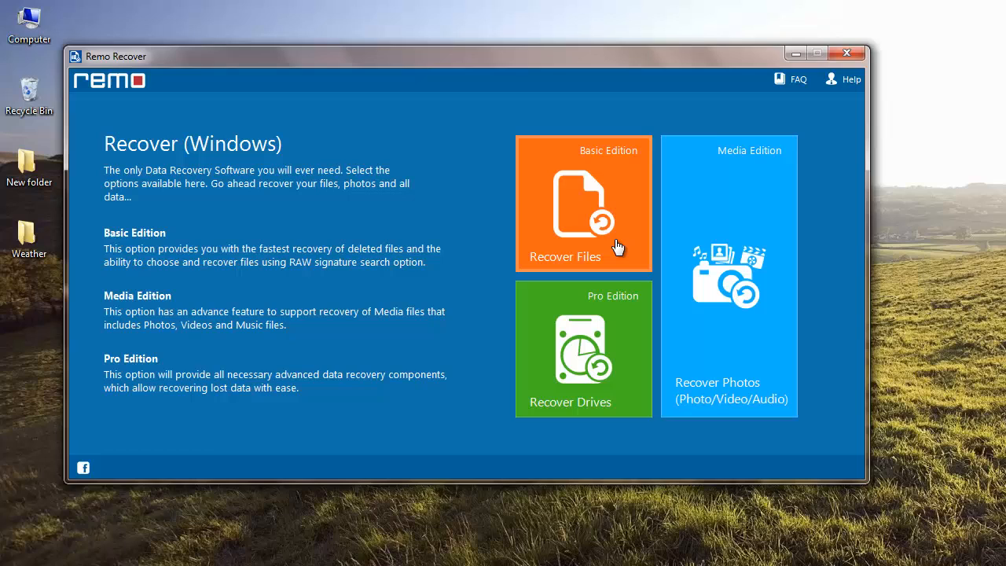
mouse_move(618, 256)
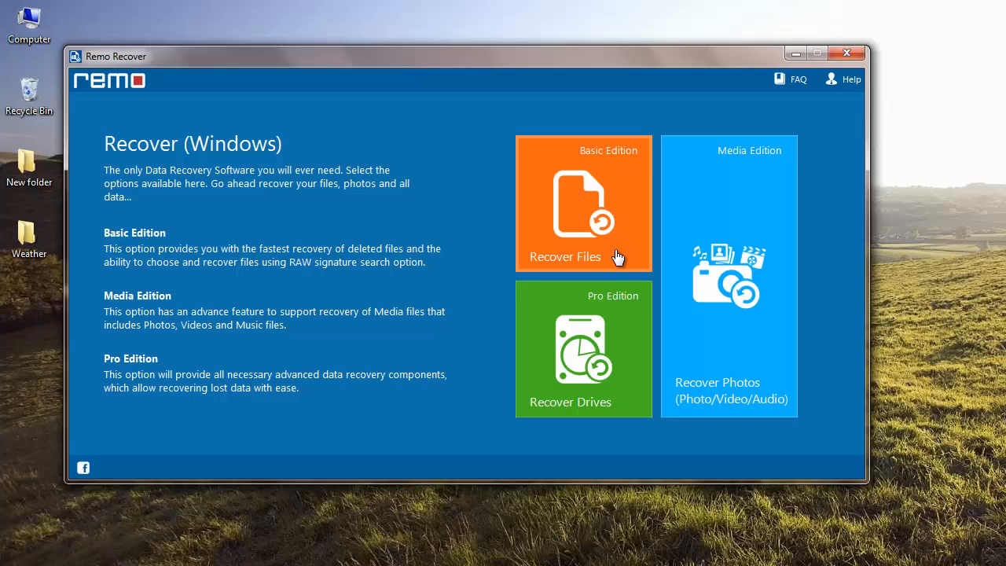
mouse_move(774, 374)
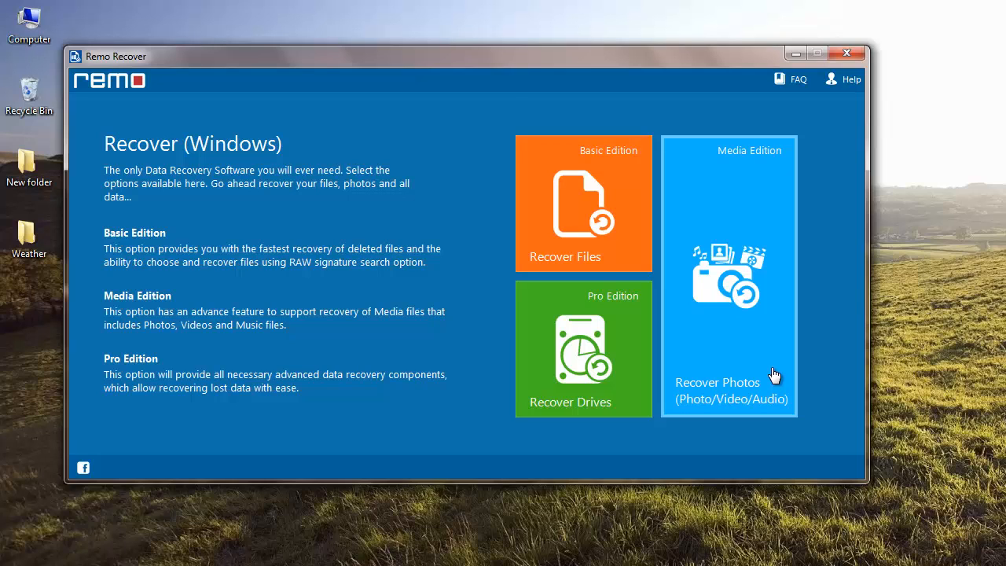
mouse_move(736, 393)
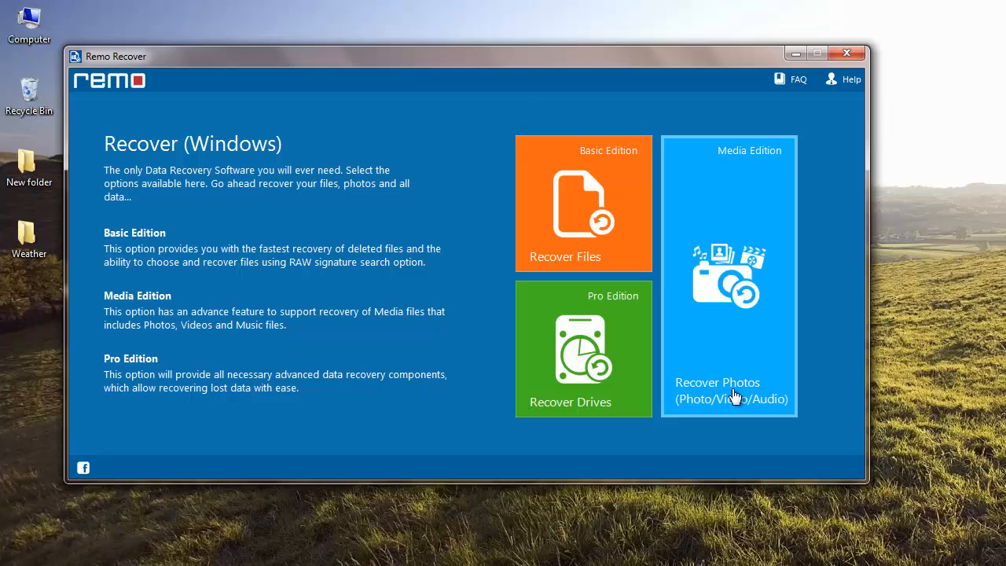
mouse_move(636, 390)
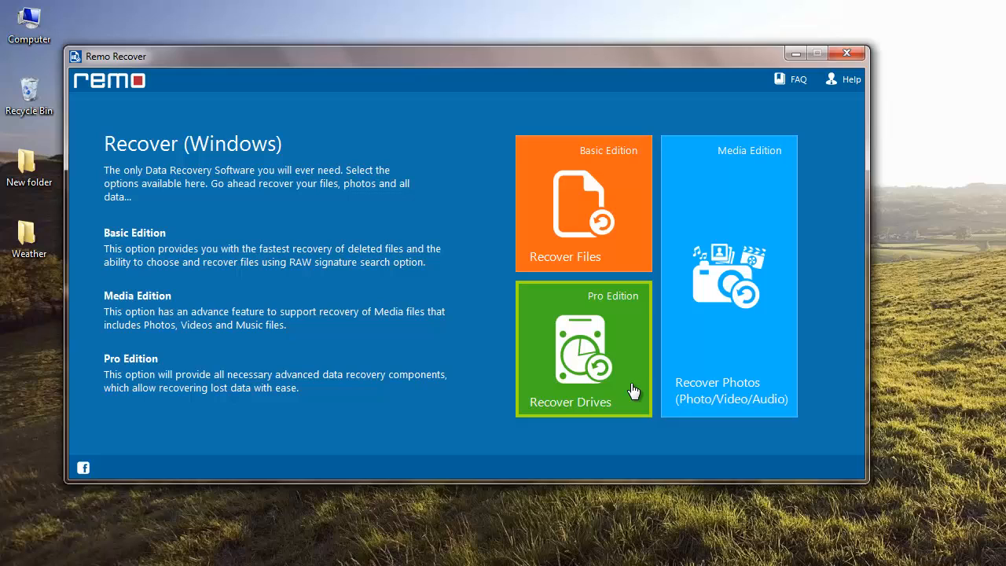
mouse_move(775, 349)
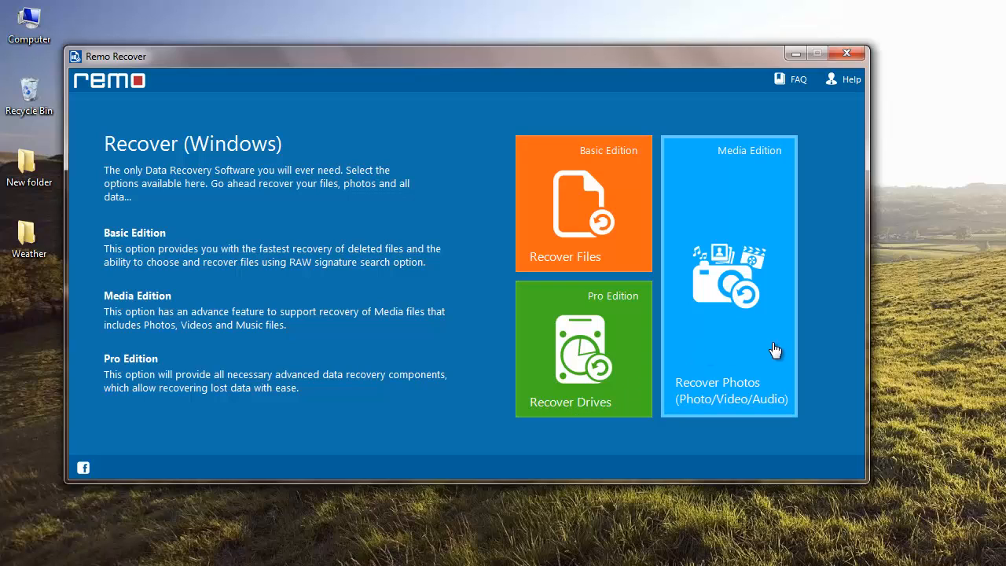
mouse_move(706, 396)
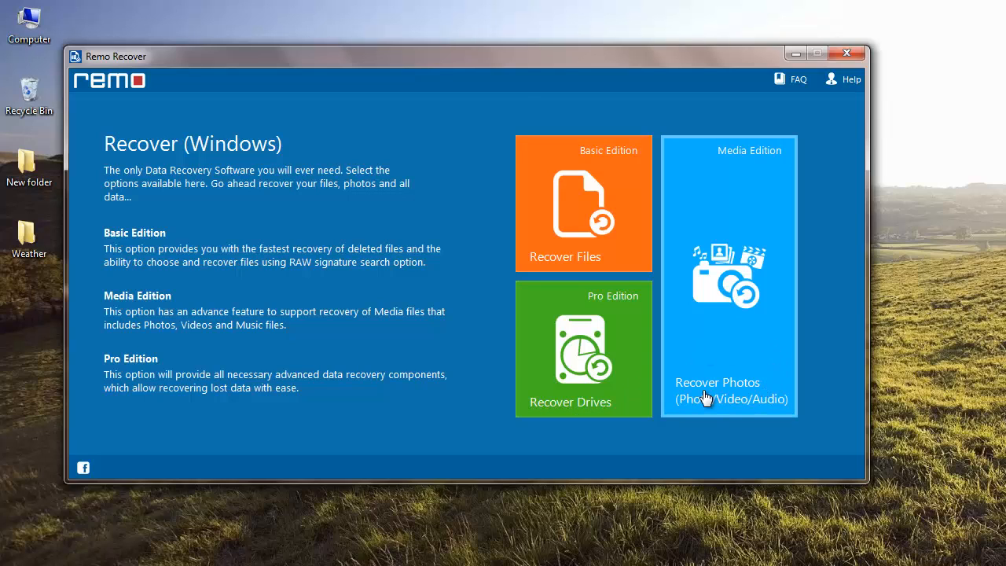
mouse_move(769, 372)
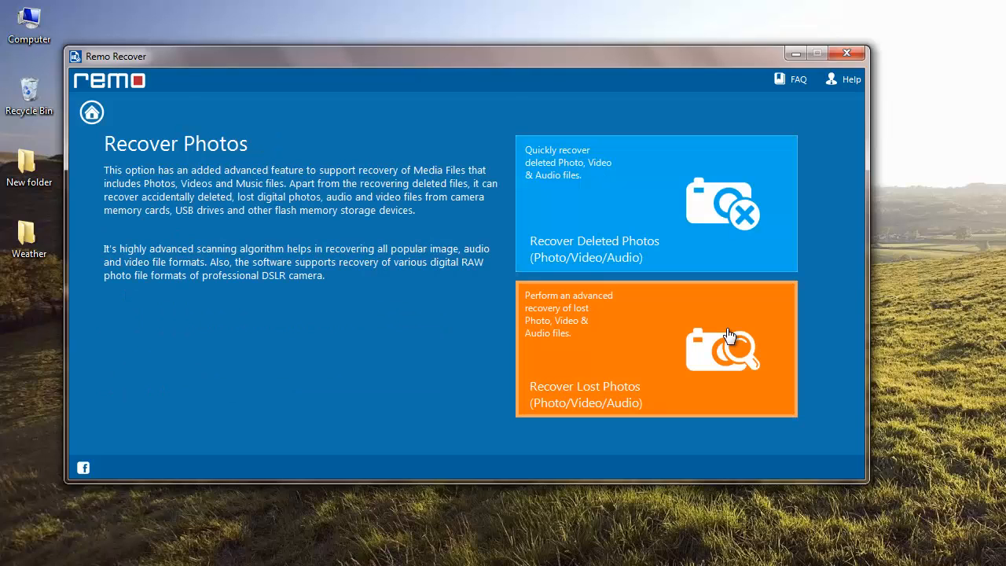
mouse_move(668, 258)
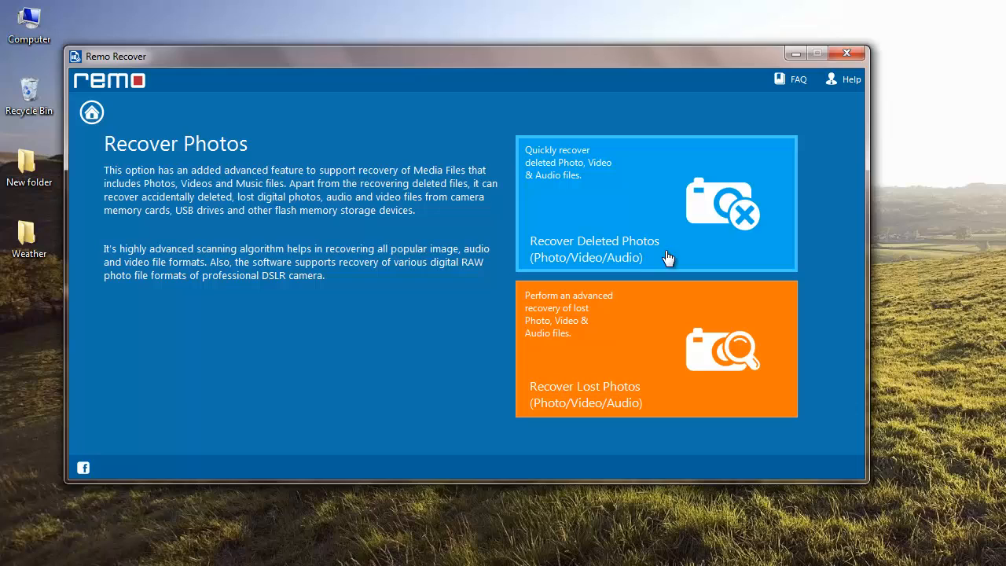
mouse_move(651, 394)
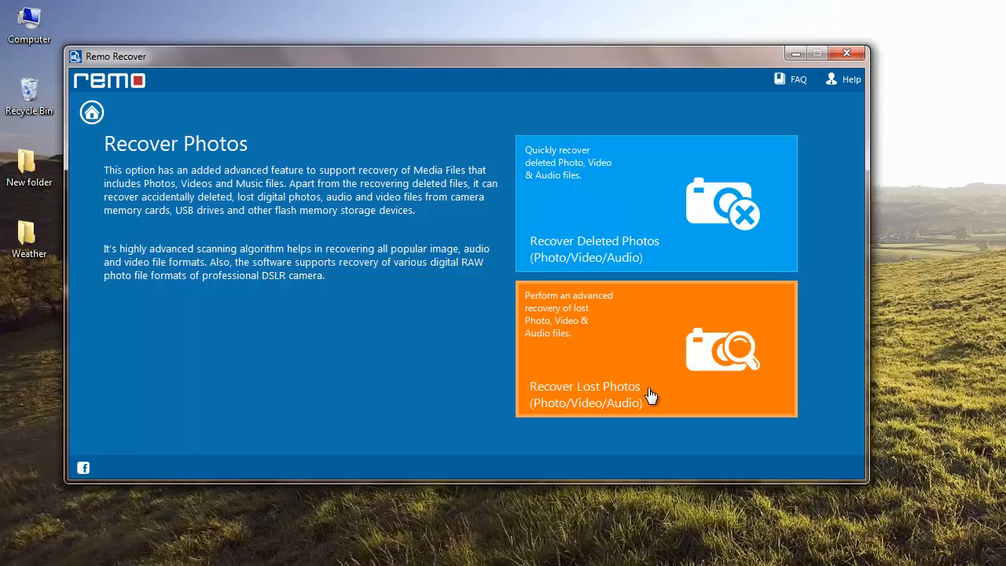
mouse_move(675, 245)
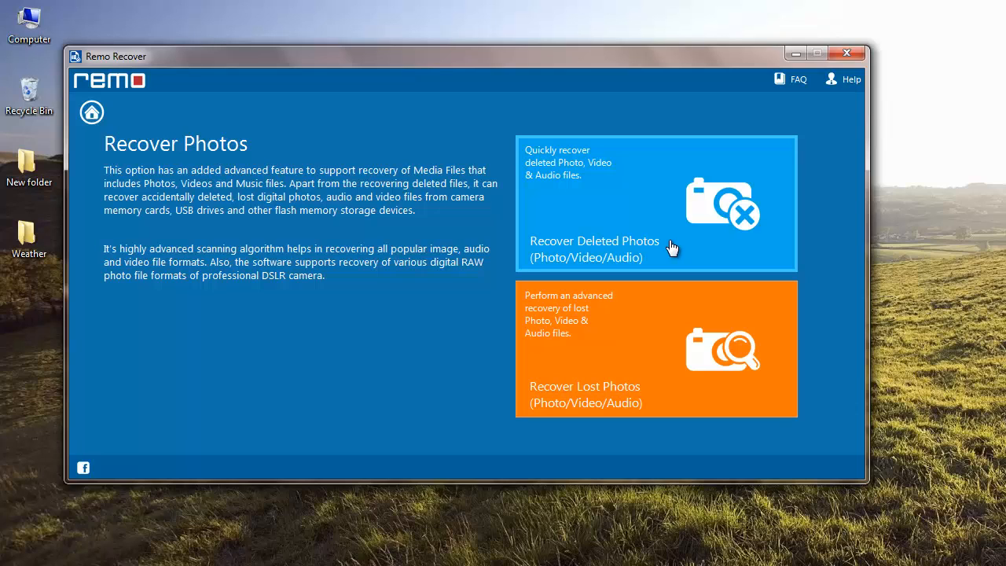
mouse_move(657, 395)
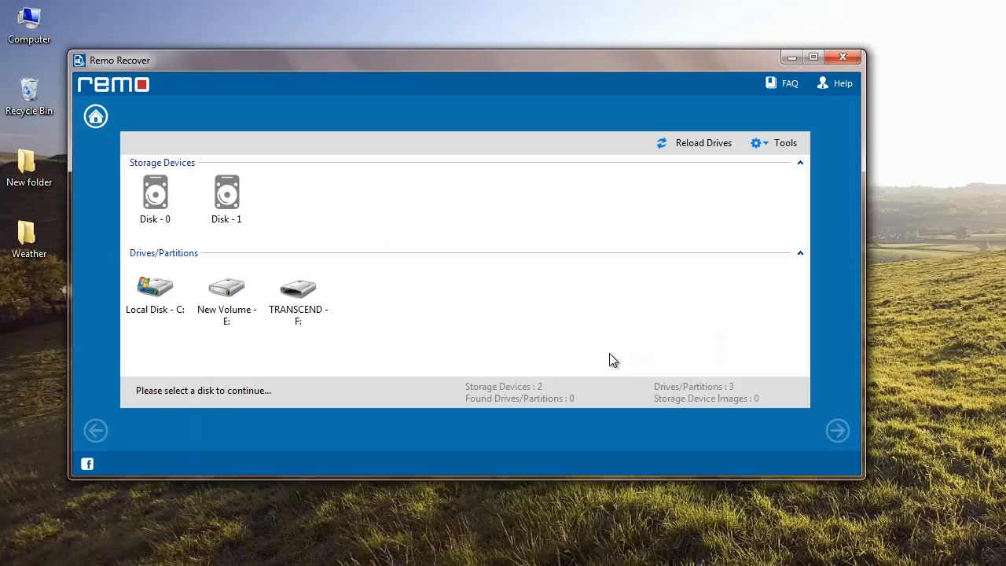
mouse_move(349, 191)
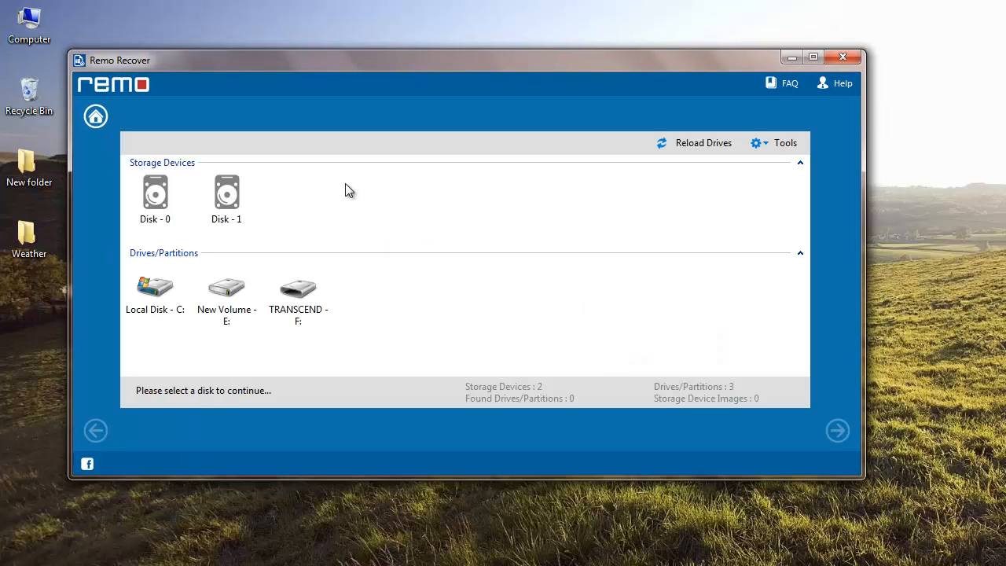
- Choose Disk - 1 as the drive to scan and continue to file-type selection
left_click(227, 195)
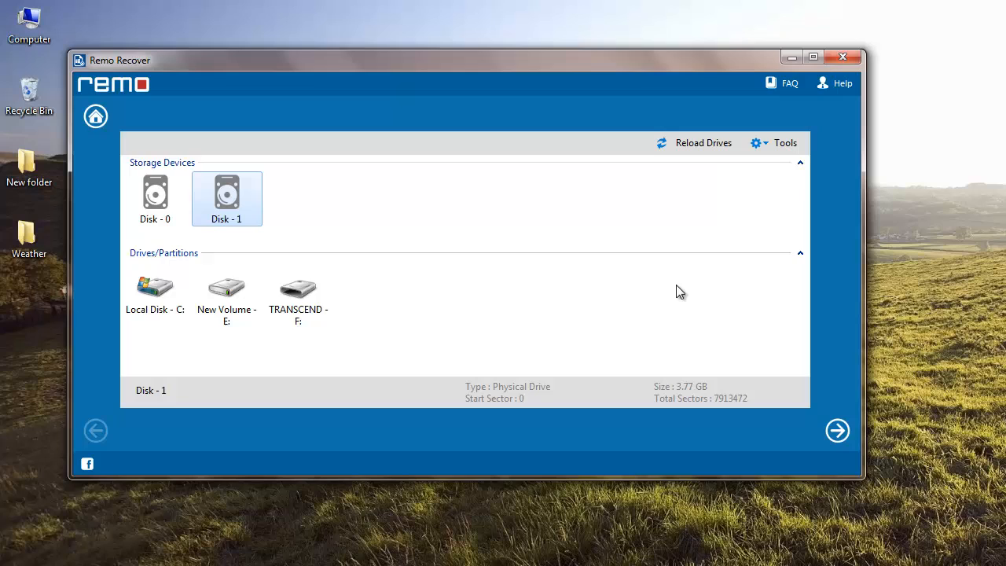
left_click(836, 431)
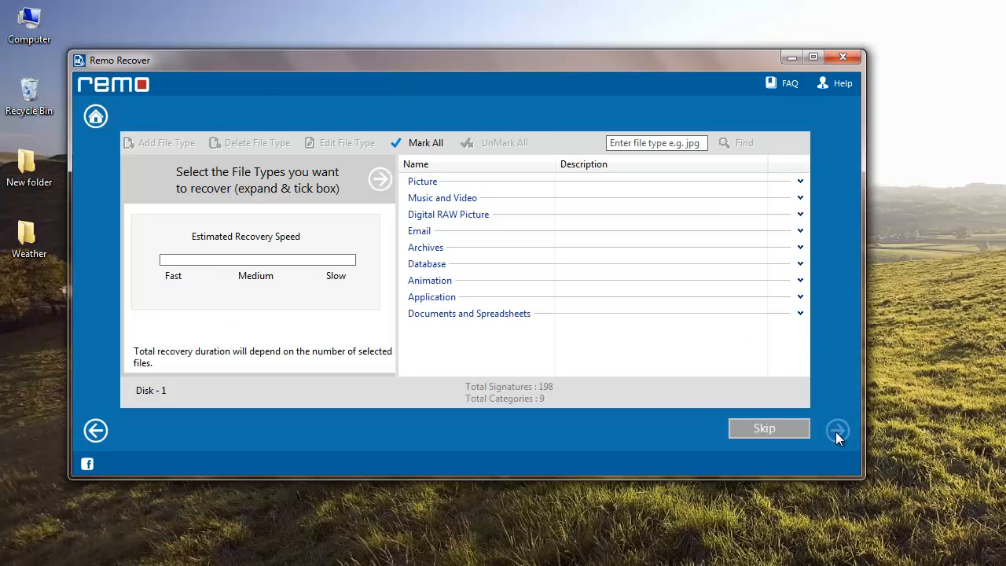
mouse_move(833, 254)
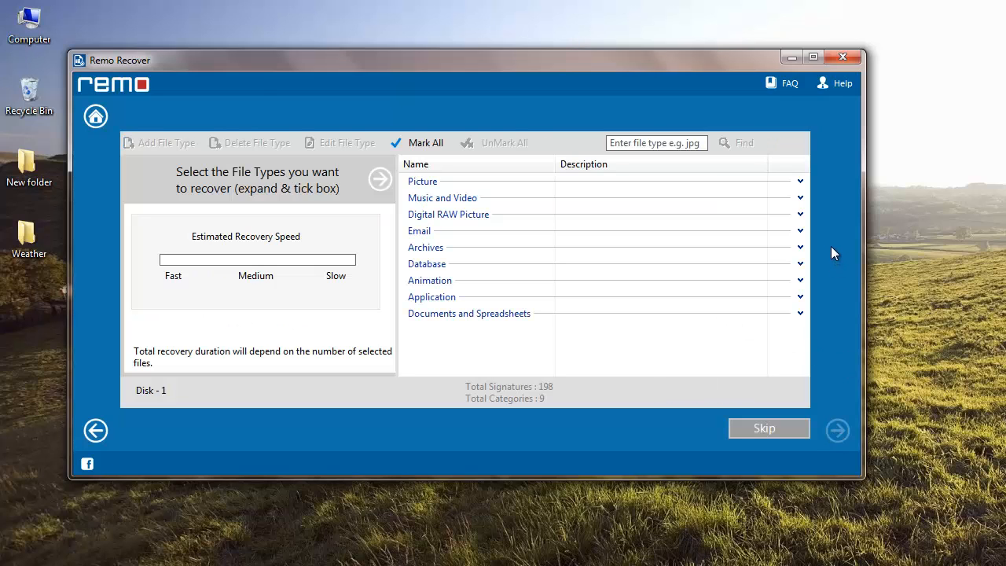
mouse_move(777, 214)
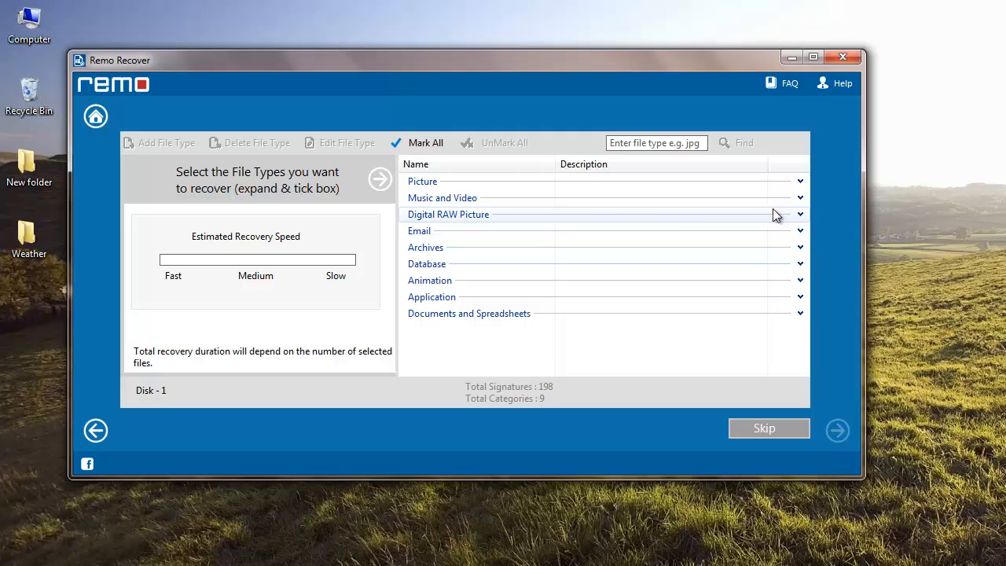
mouse_move(702, 223)
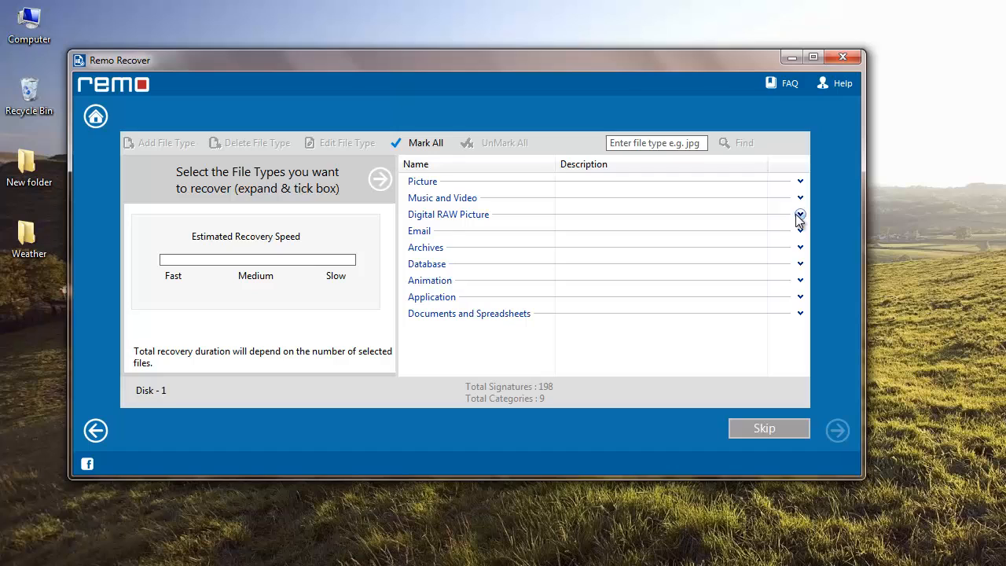
- Tick Nikon NEF Type 2 and Type 1 under Digital RAW Picture and start the scan
left_click(799, 214)
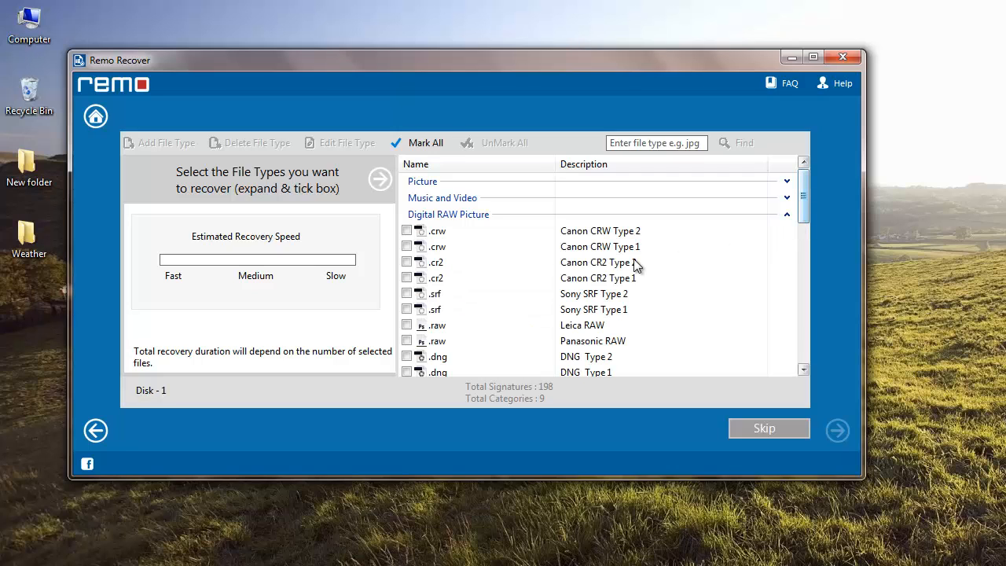
scroll("down", 3)
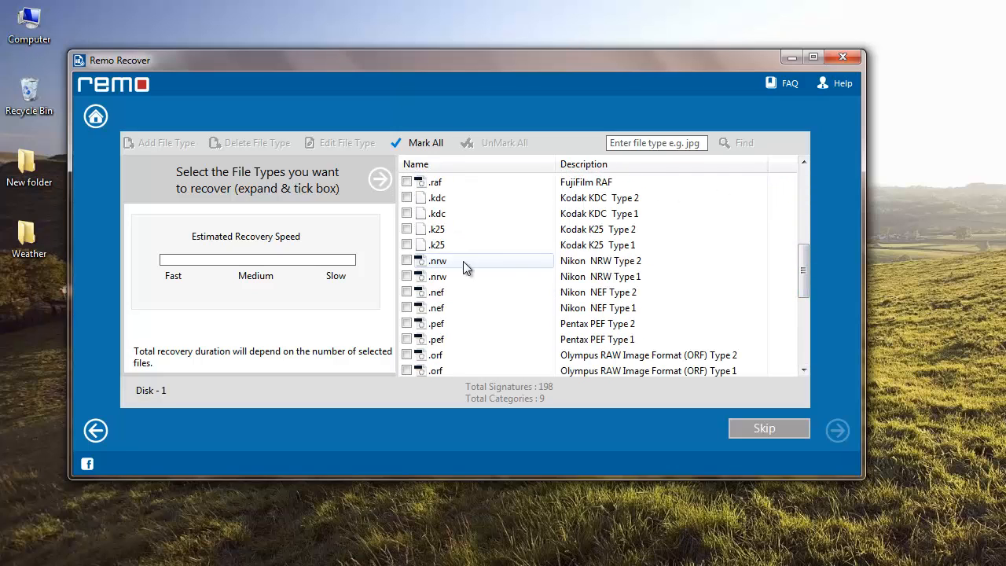
scroll("down", 3)
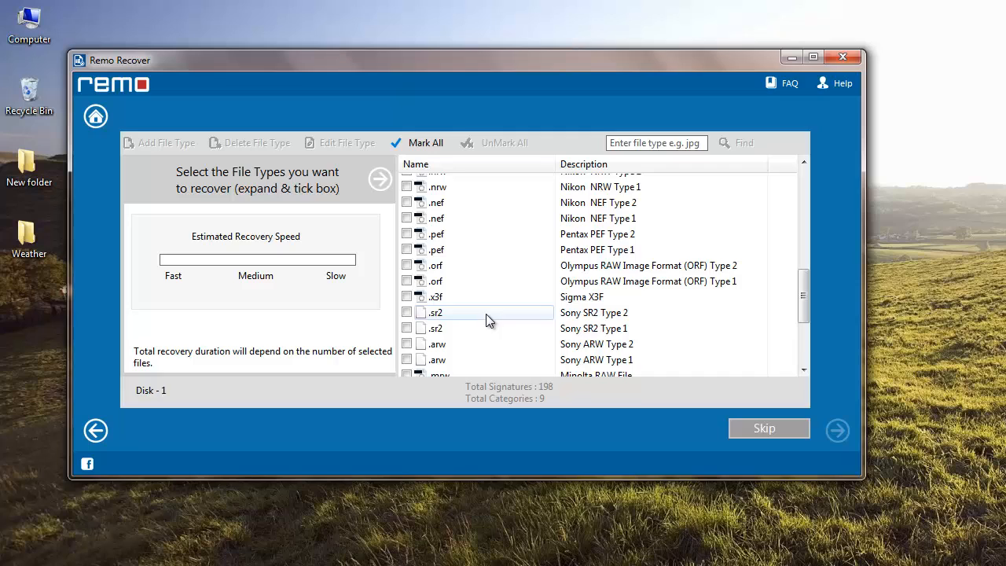
left_click(405, 202)
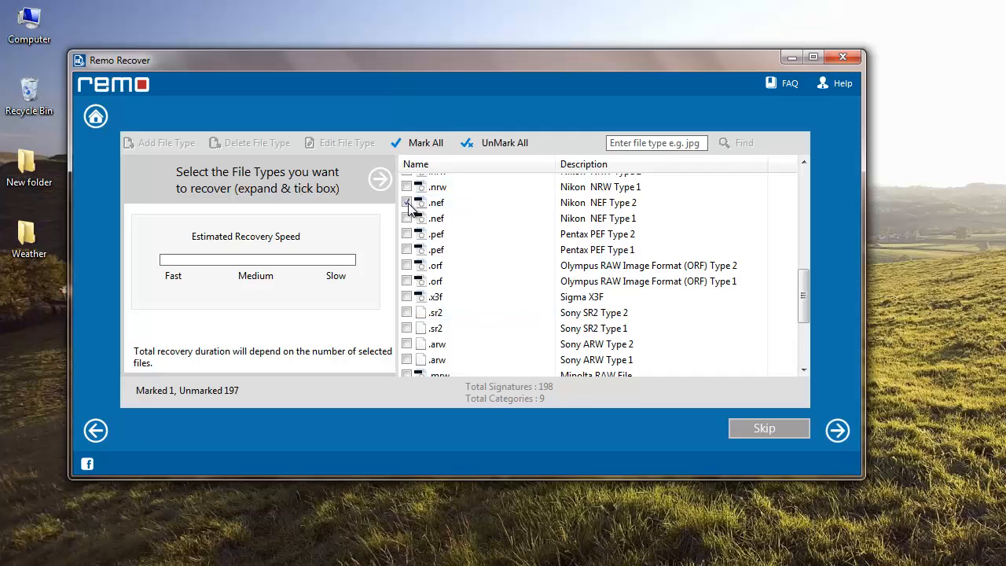
left_click(405, 201)
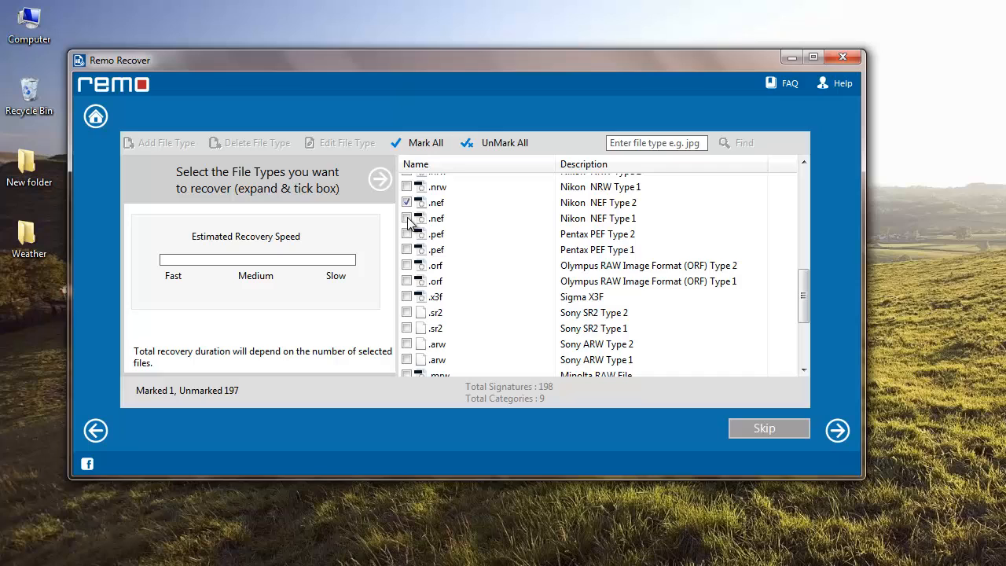
left_click(405, 218)
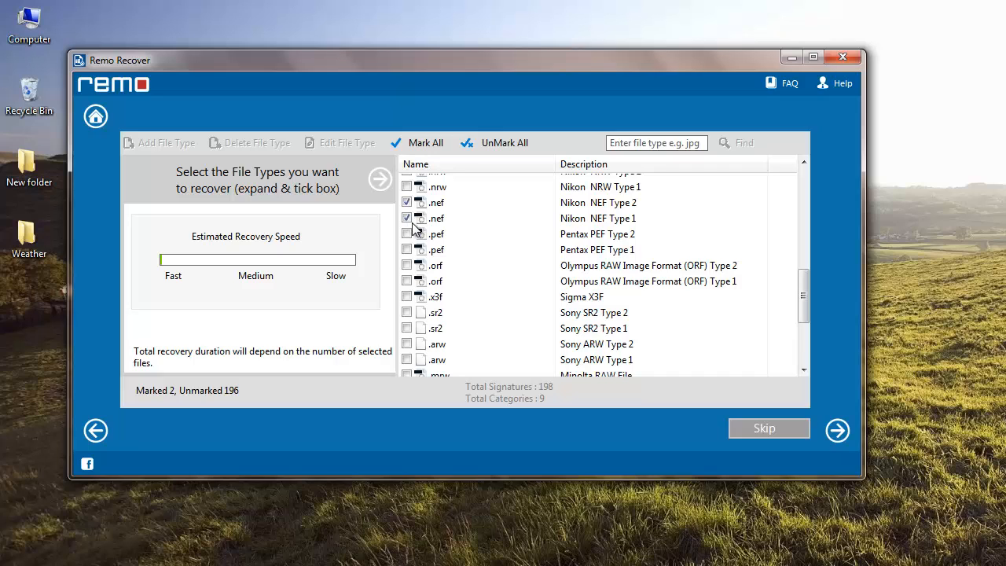
mouse_move(837, 431)
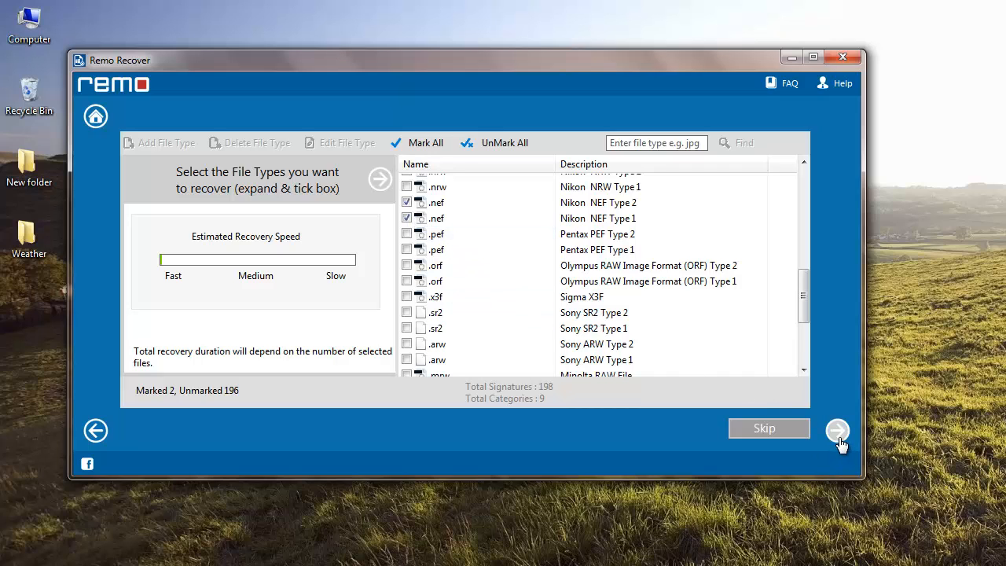
left_click(837, 431)
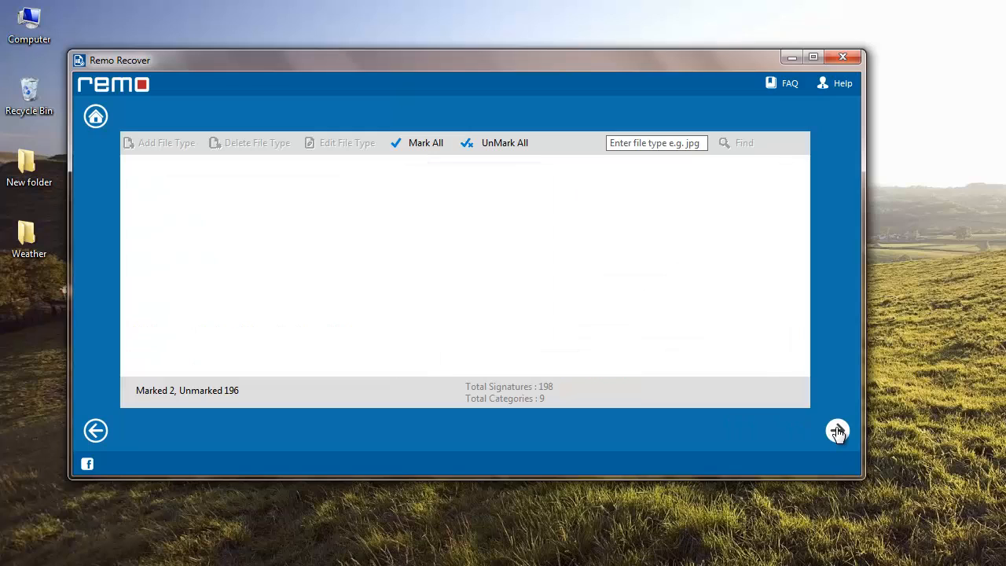
- Dismiss the Information notice once the scan completes with 169 MB across 28 files
left_click(836, 430)
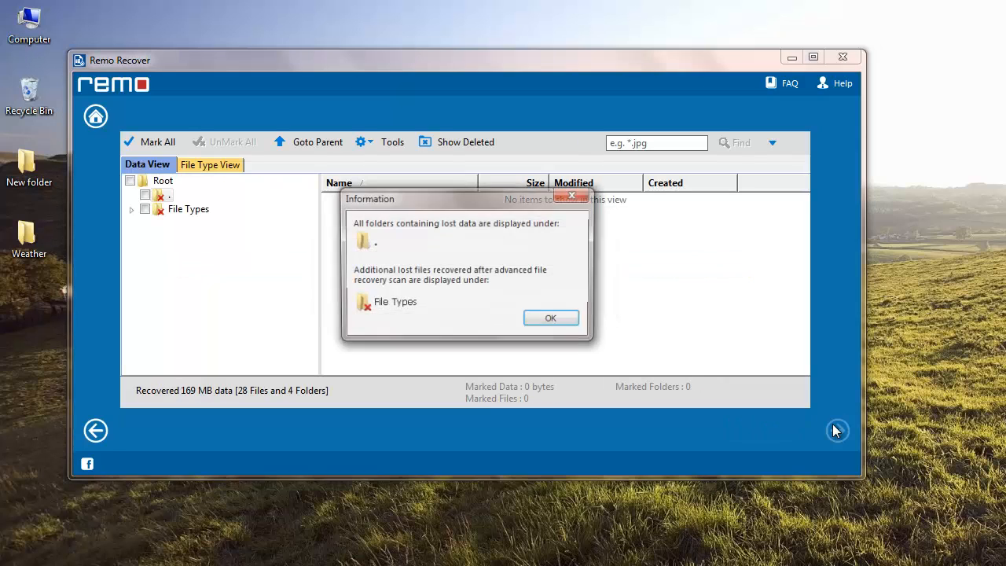
left_click(550, 318)
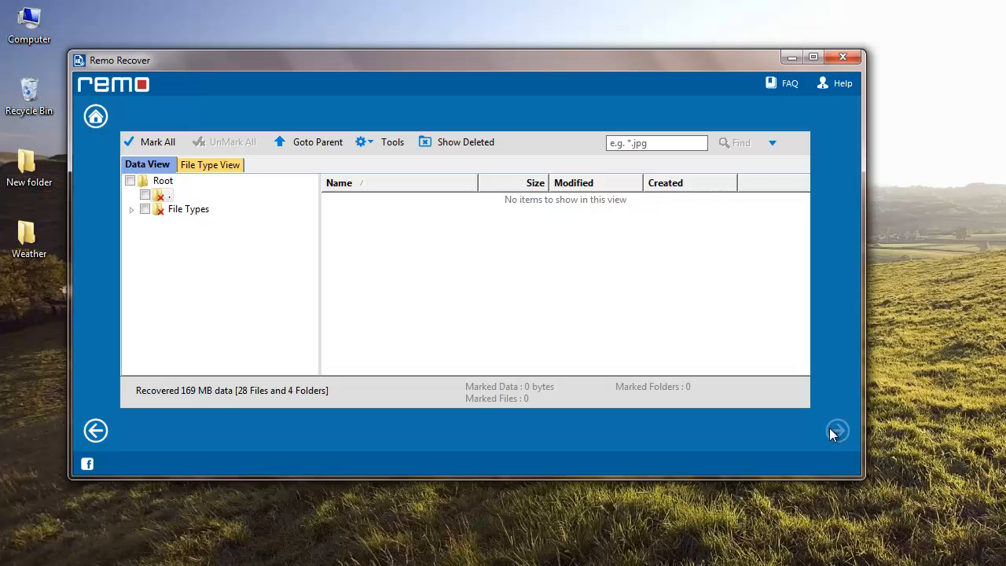
mouse_move(837, 431)
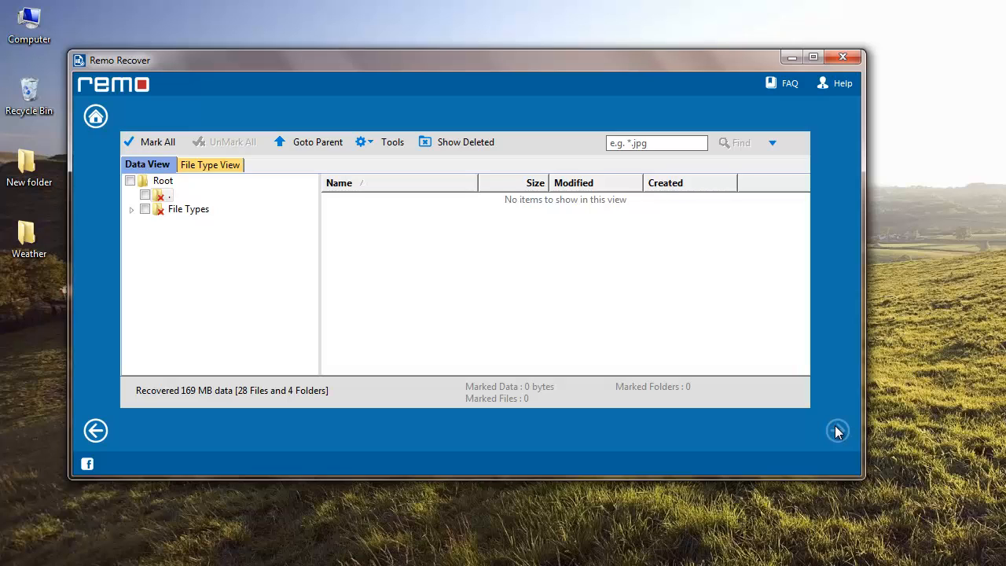
mouse_move(402, 317)
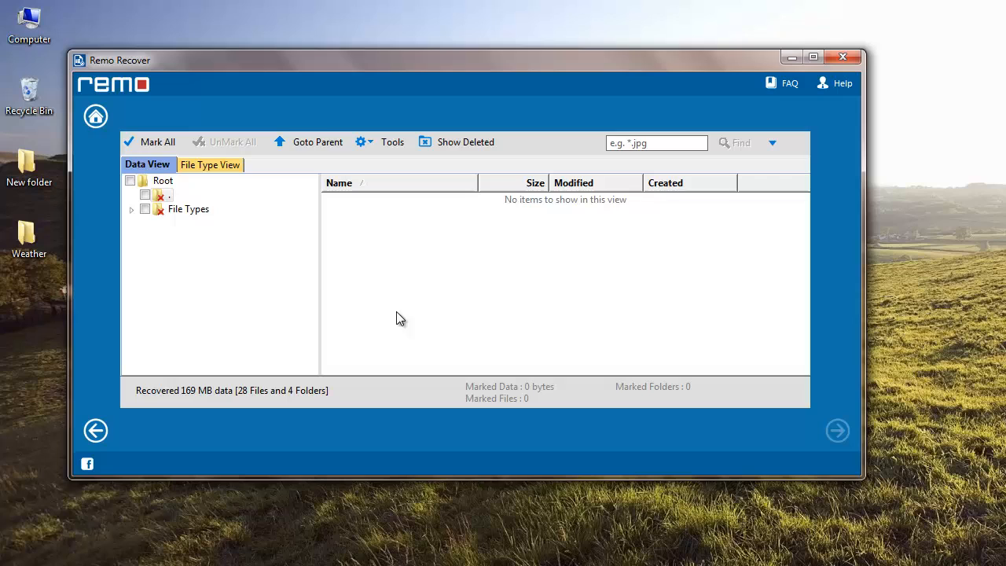
mouse_move(144, 170)
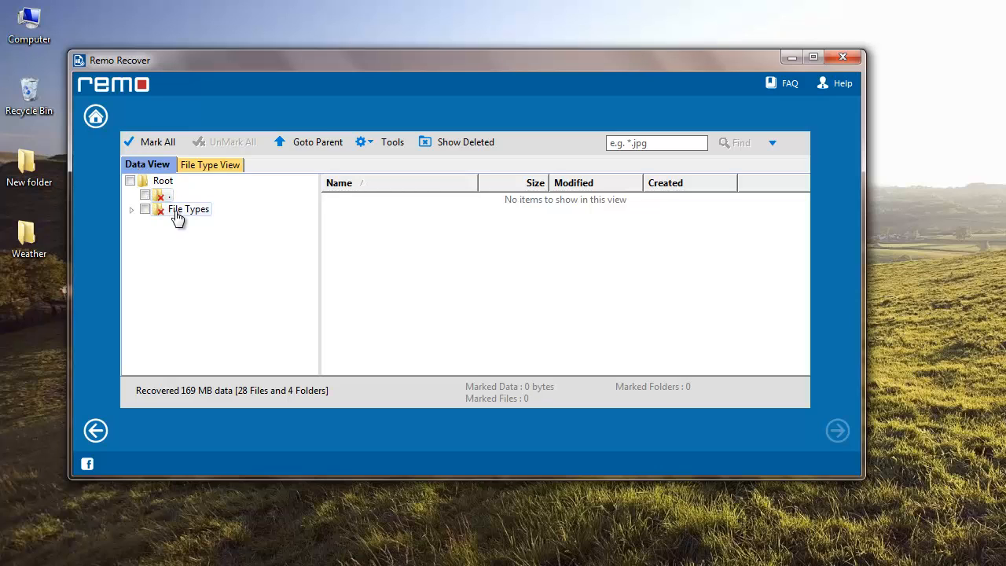
- In File Type View, mark the nef[14] group (28 files) and proceed to output settings
left_click(132, 209)
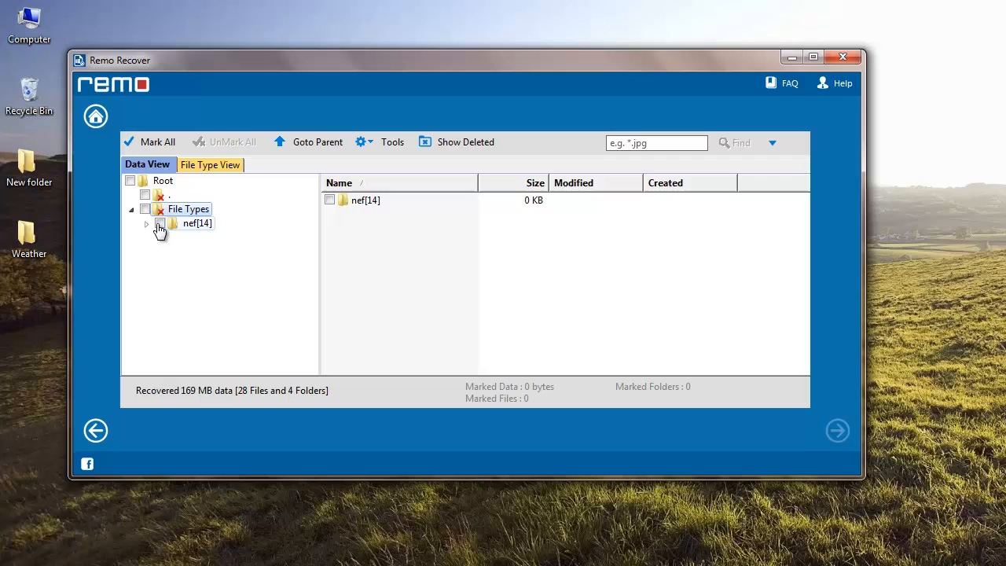
left_click(160, 223)
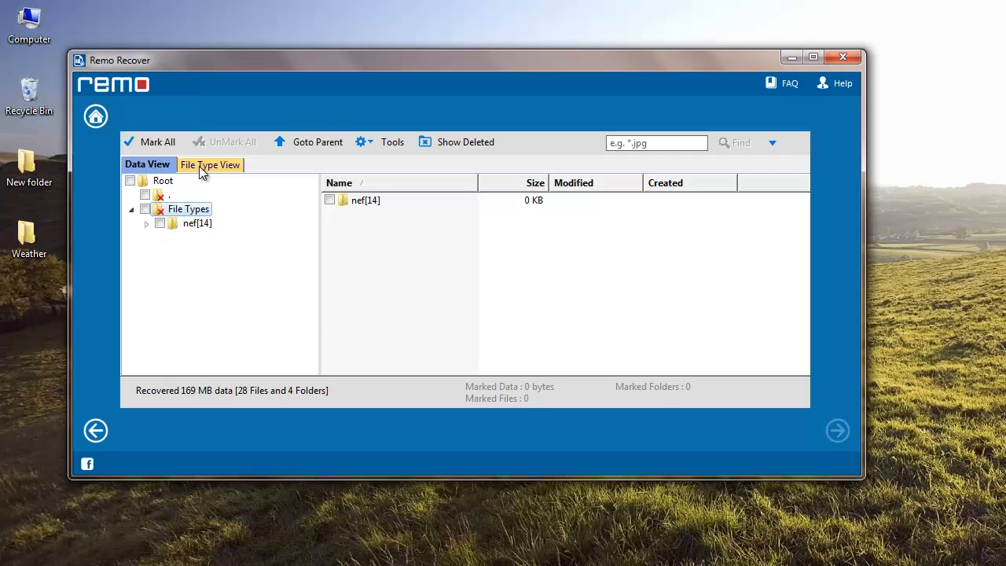
left_click(211, 165)
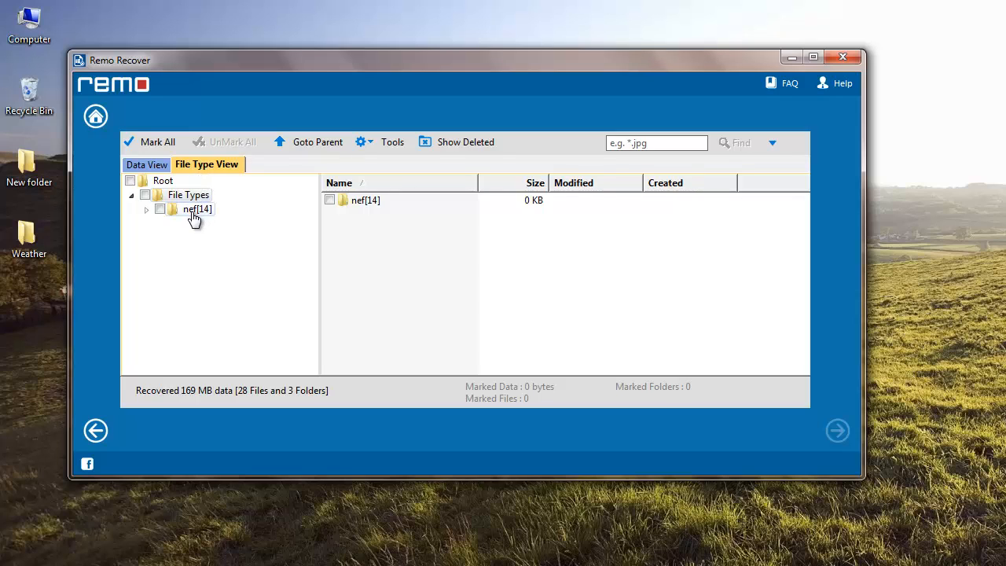
mouse_move(161, 219)
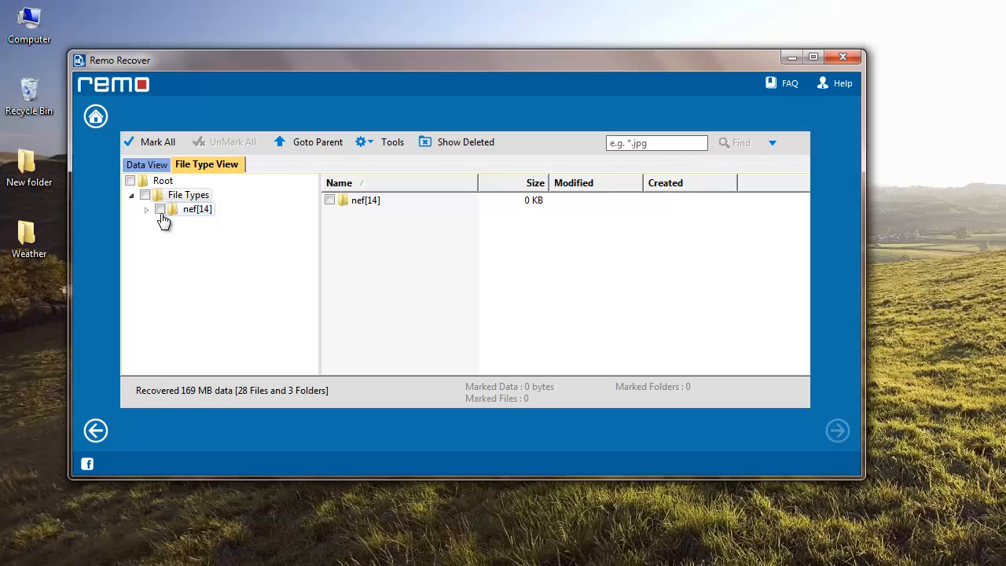
left_click(160, 207)
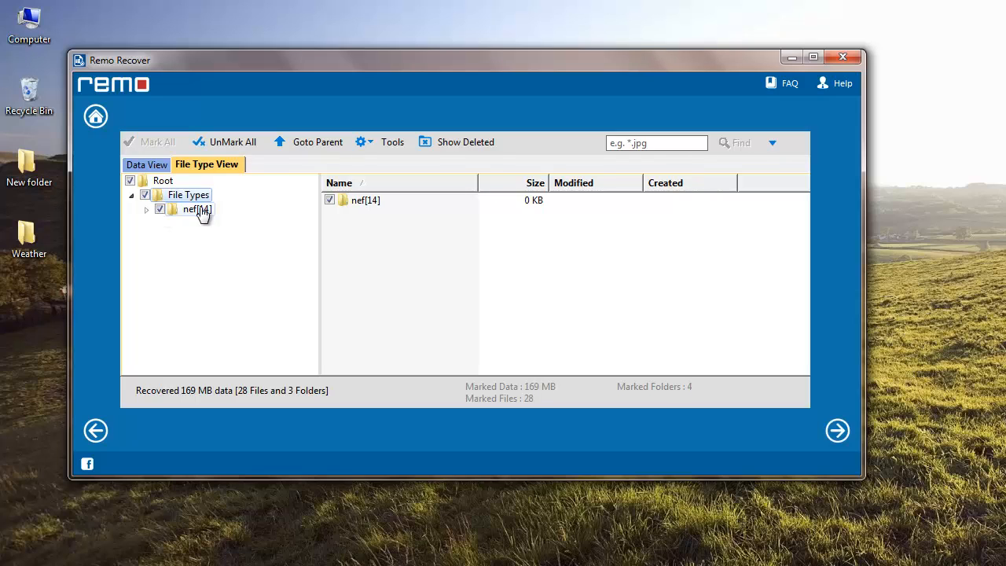
mouse_move(837, 431)
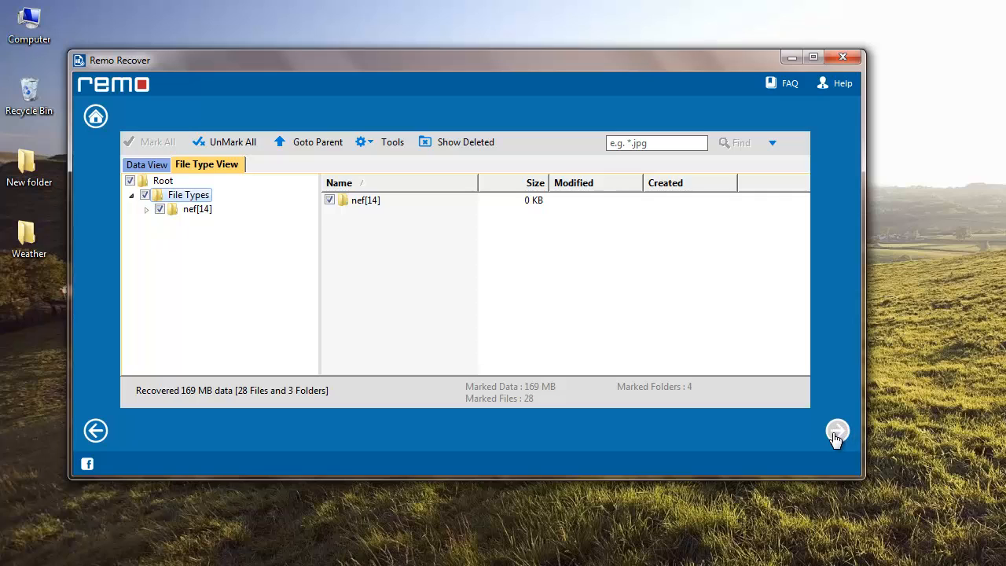
left_click(837, 431)
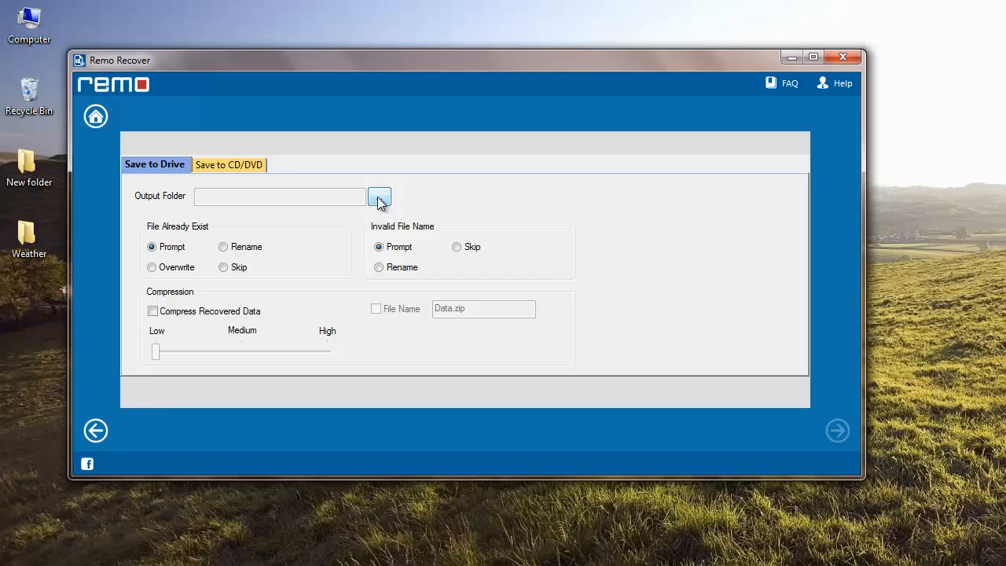
- Set the desktop's New folder as the destination and save the recovered files there
left_click(379, 195)
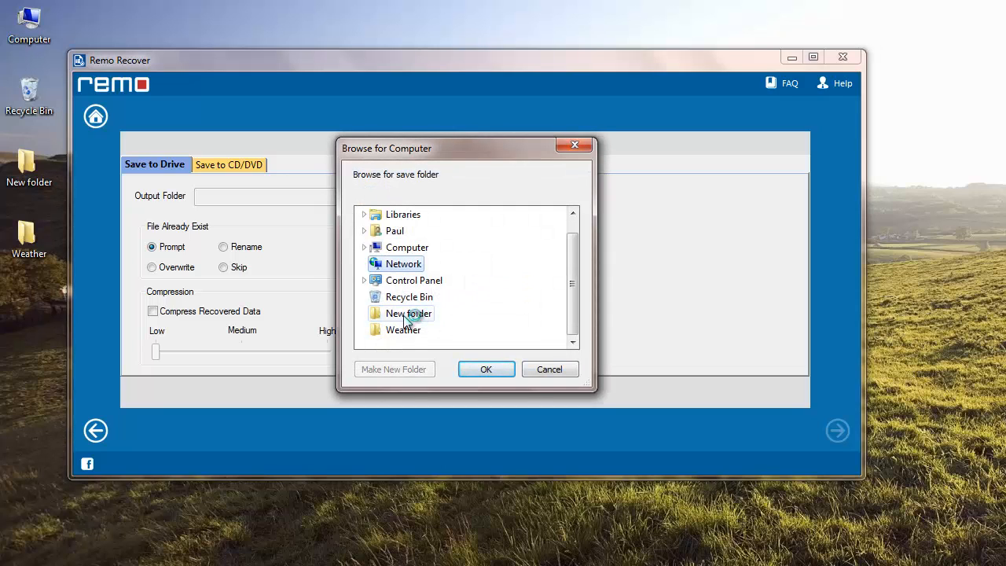
left_click(408, 313)
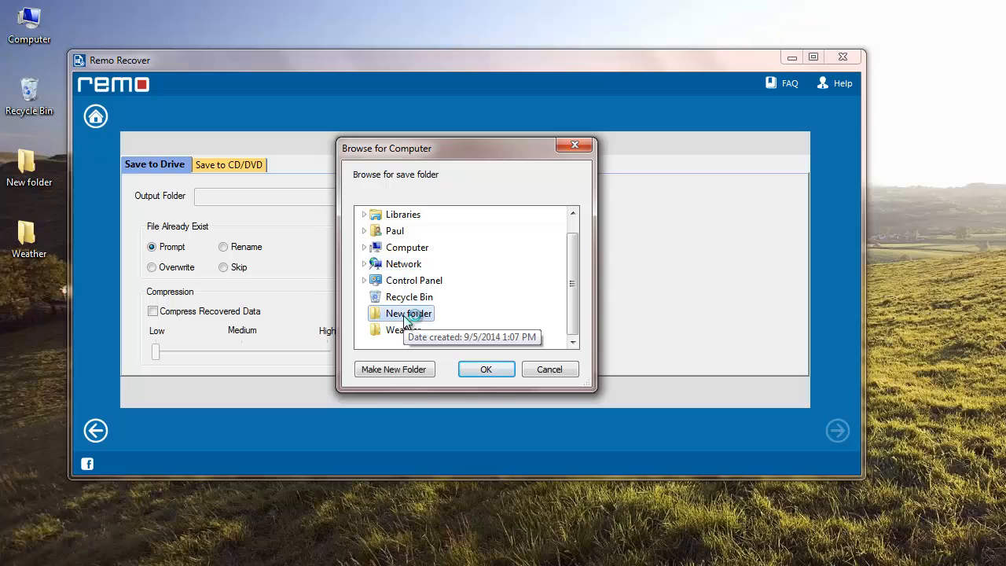
mouse_move(489, 360)
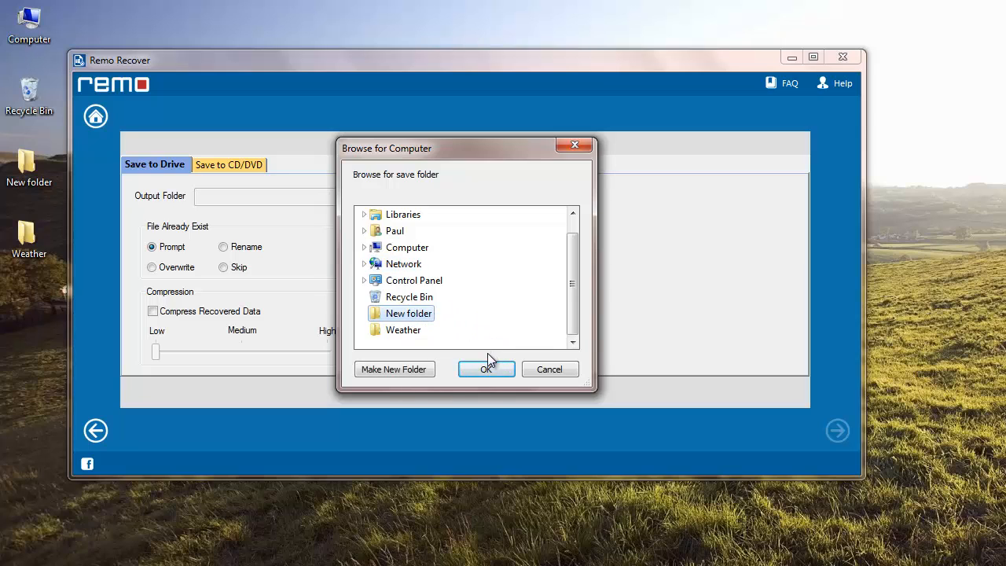
left_click(486, 370)
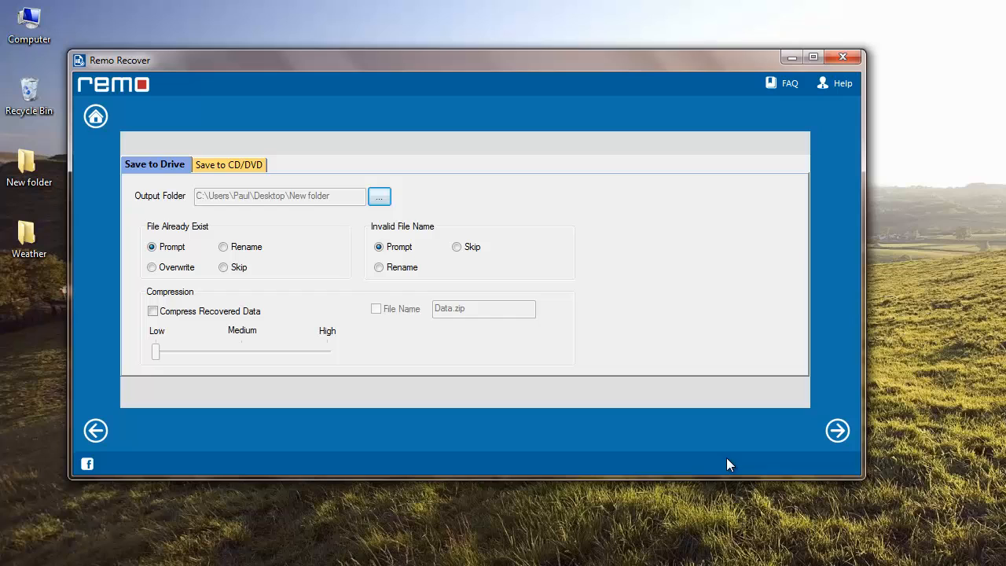
left_click(836, 431)
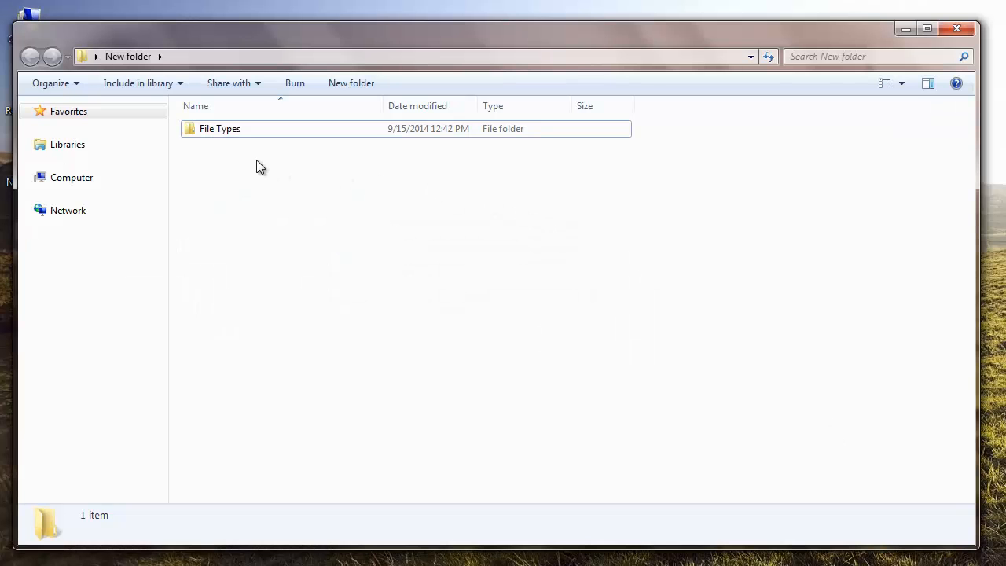
- Browse into File Types then nef[14] to show the 28 recovered photo files
double_click(220, 129)
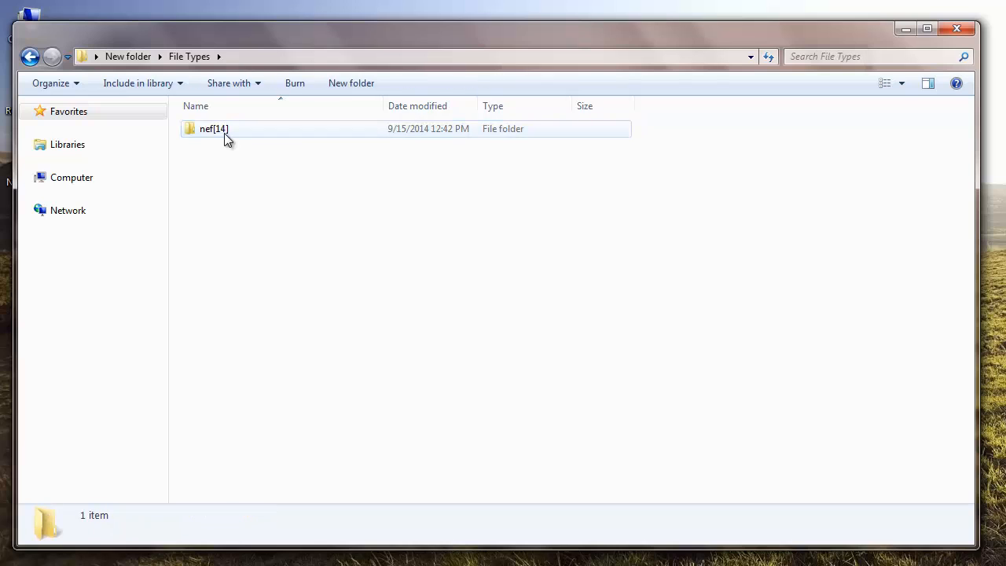
double_click(214, 129)
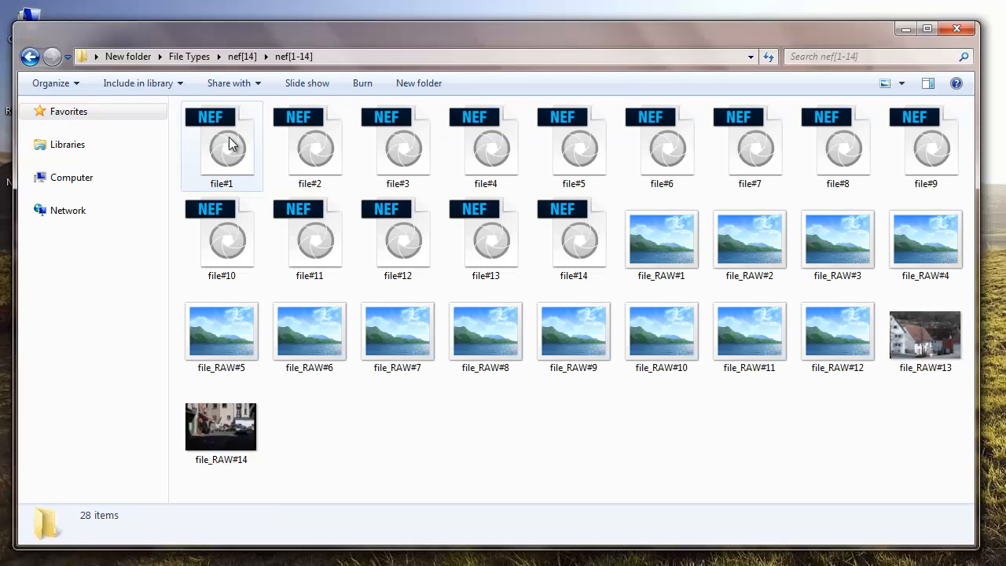